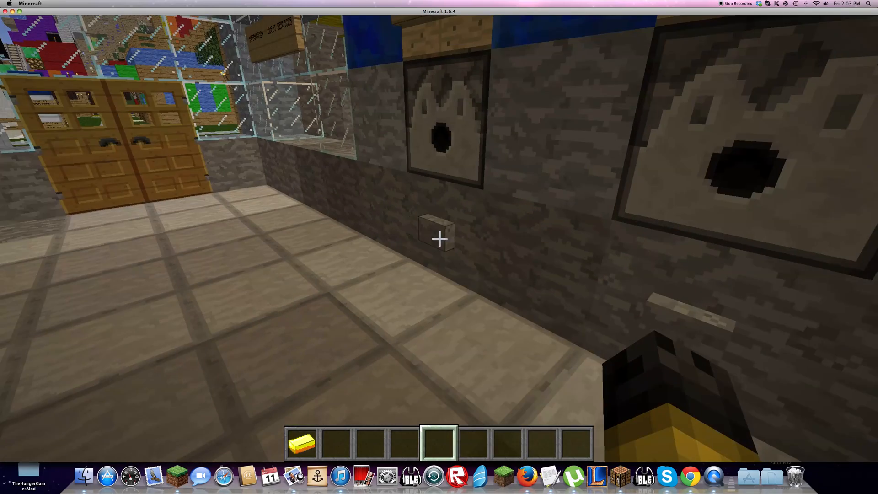
# - Check the creative inventory before walking out to overlook the theme park
pyautogui.press('e')
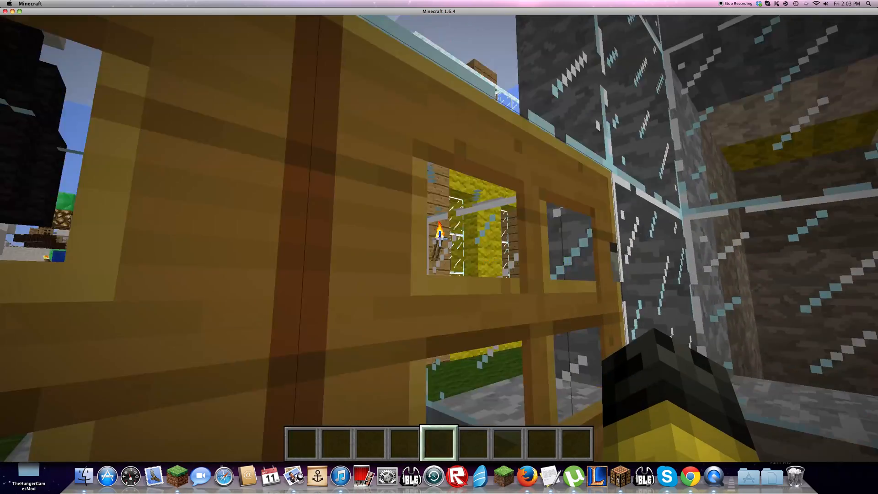
pyautogui.moveTo(439, 247)
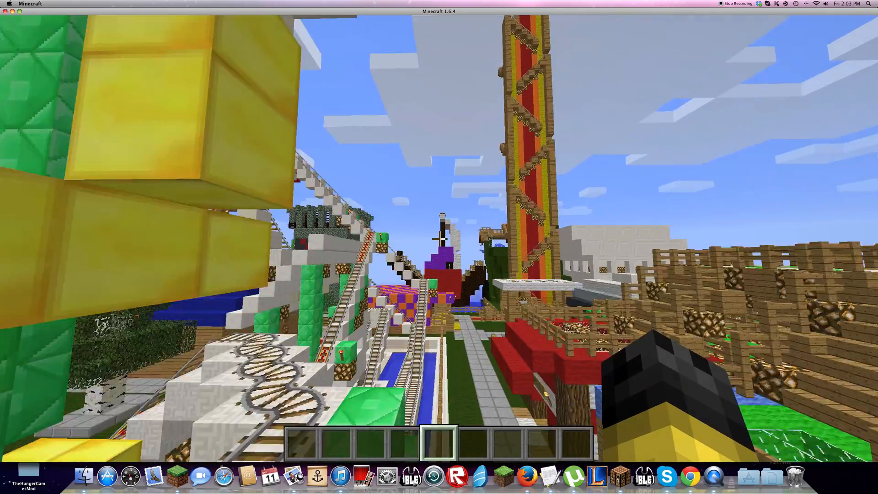
pyautogui.moveTo(439, 237)
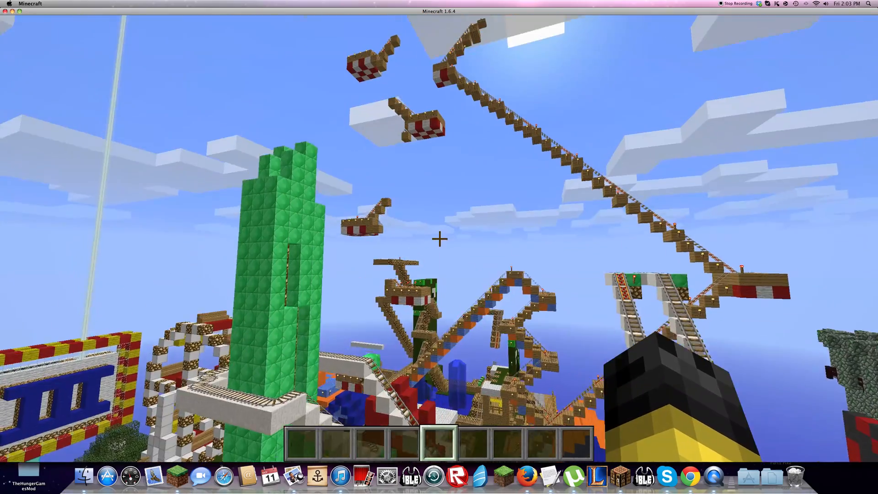
pyautogui.moveTo(439, 238)
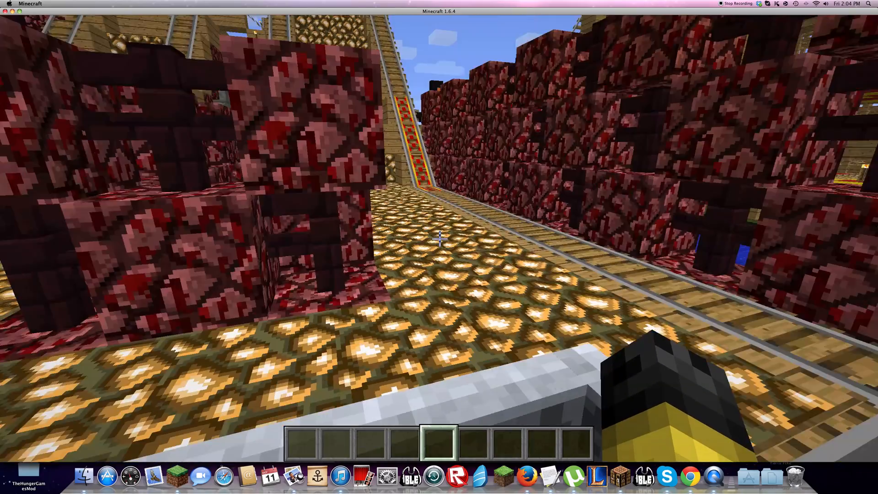
pyautogui.moveTo(438, 235)
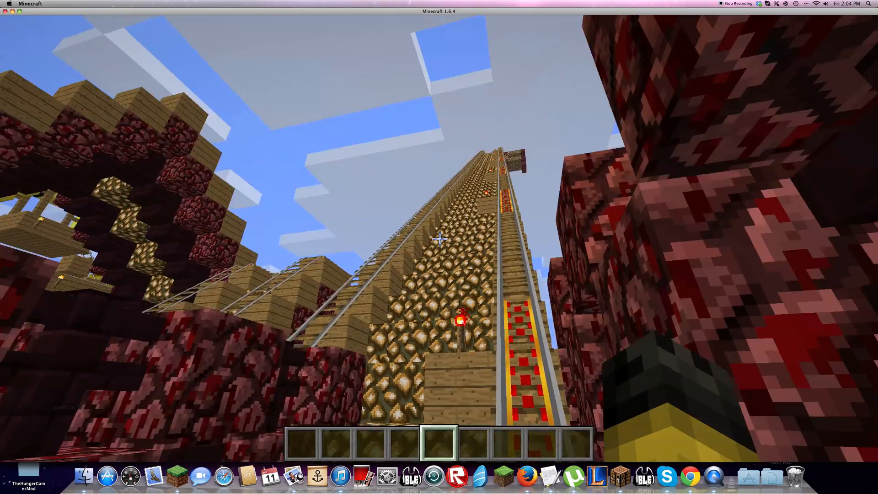
pyautogui.moveTo(439, 237)
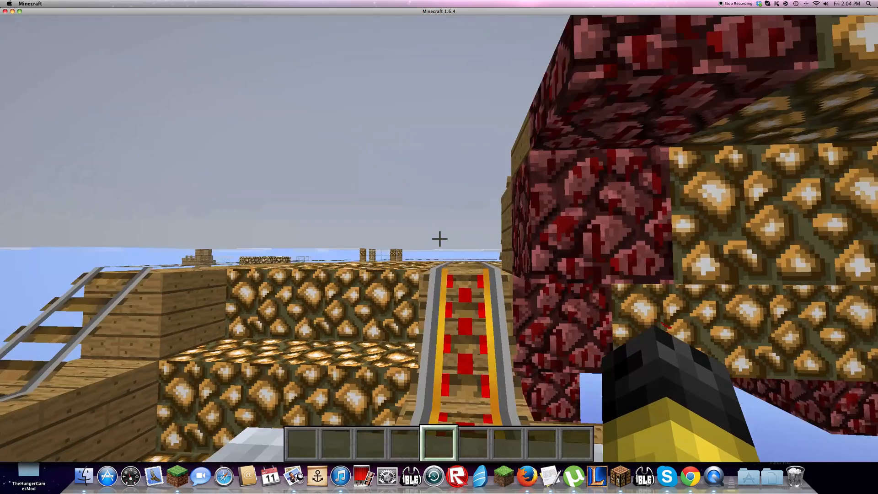
pyautogui.moveTo(439, 238)
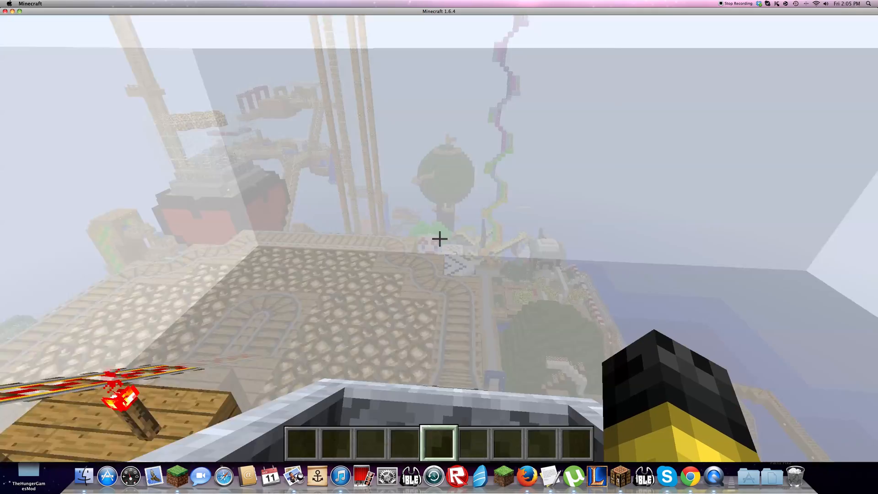
pyautogui.moveTo(439, 239)
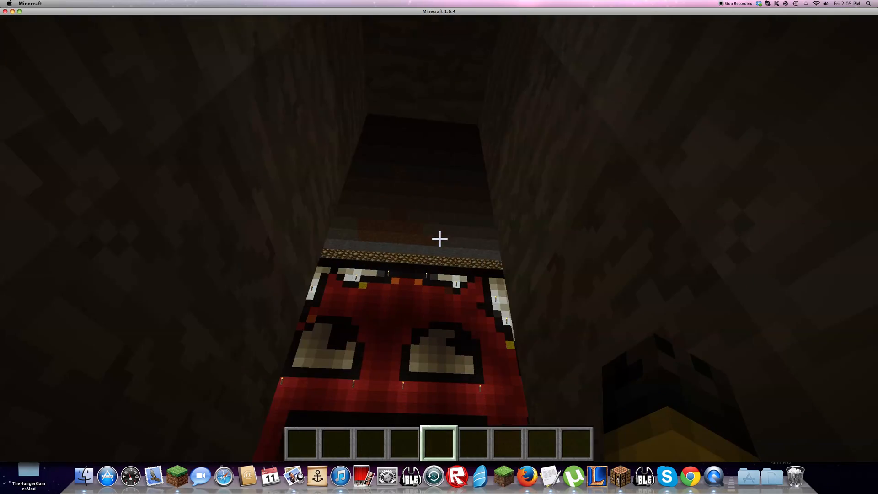
pyautogui.moveTo(439, 238)
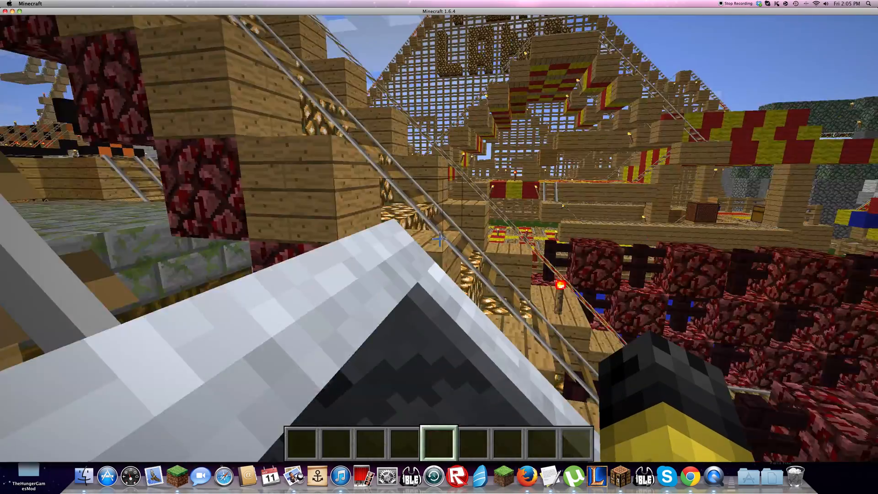
pyautogui.moveTo(438, 235)
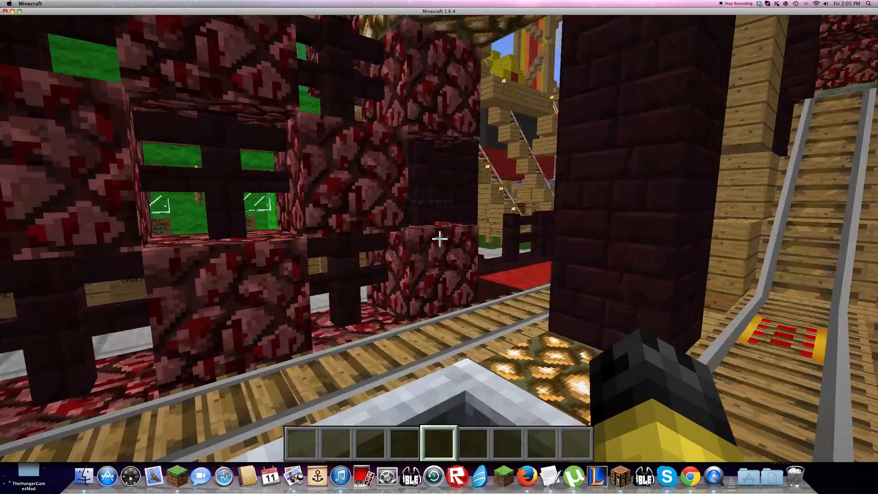
pyautogui.moveTo(439, 239)
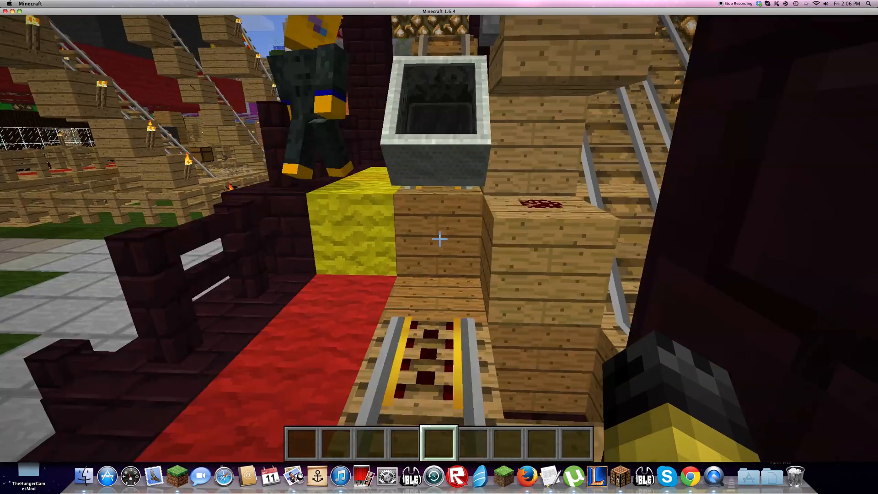
# - Glance at the creative inventory and close it to return to the park path
pyautogui.press('e')
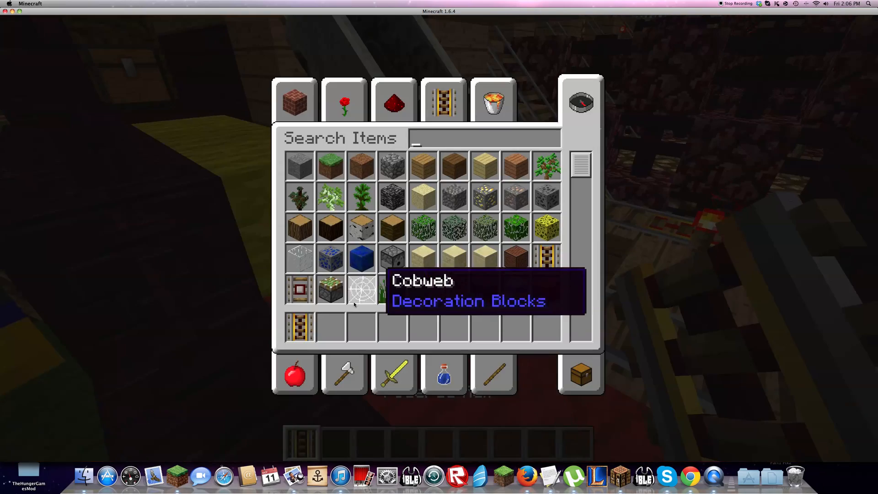
pyautogui.press('escape')
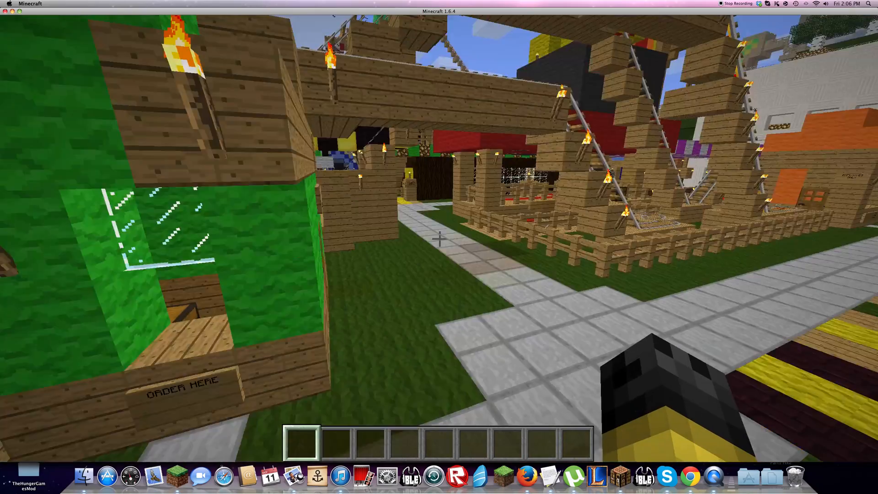
pyautogui.moveTo(439, 238)
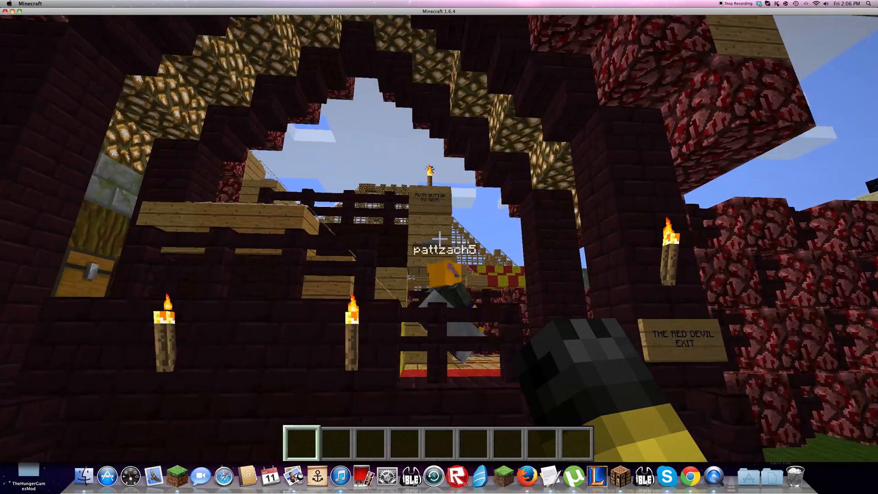
pyautogui.moveTo(439, 239)
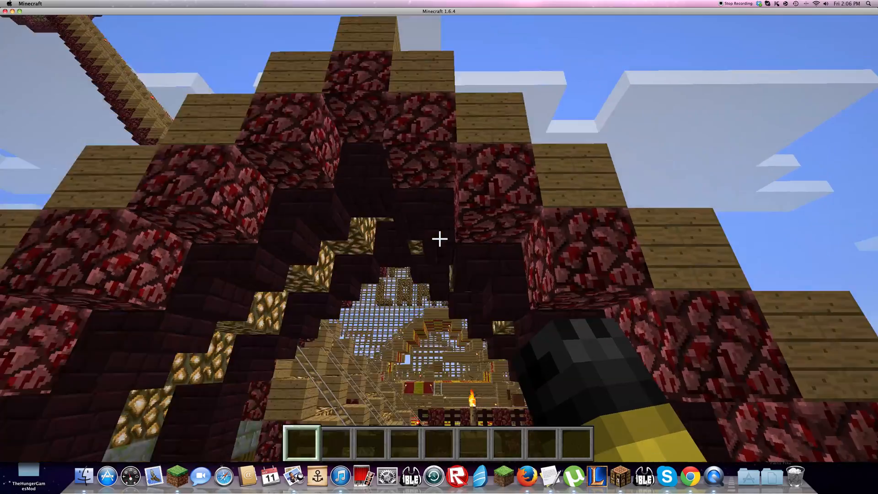
pyautogui.moveTo(439, 238)
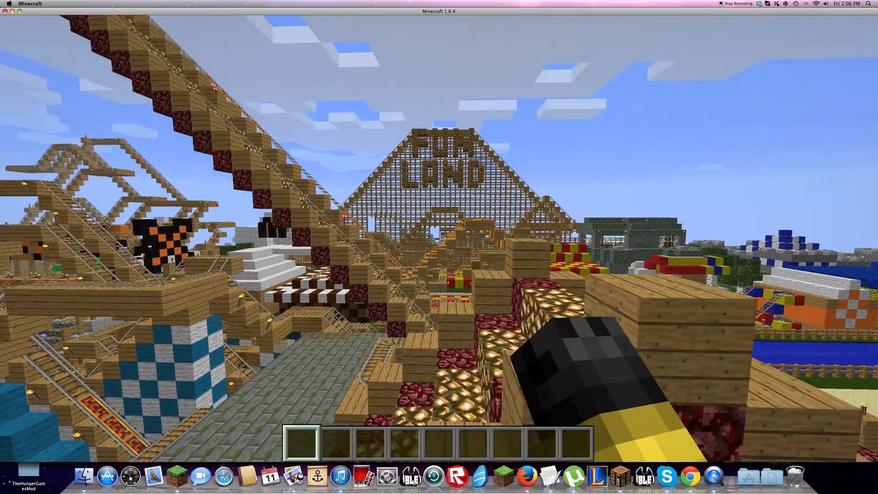
pyautogui.moveTo(439, 241)
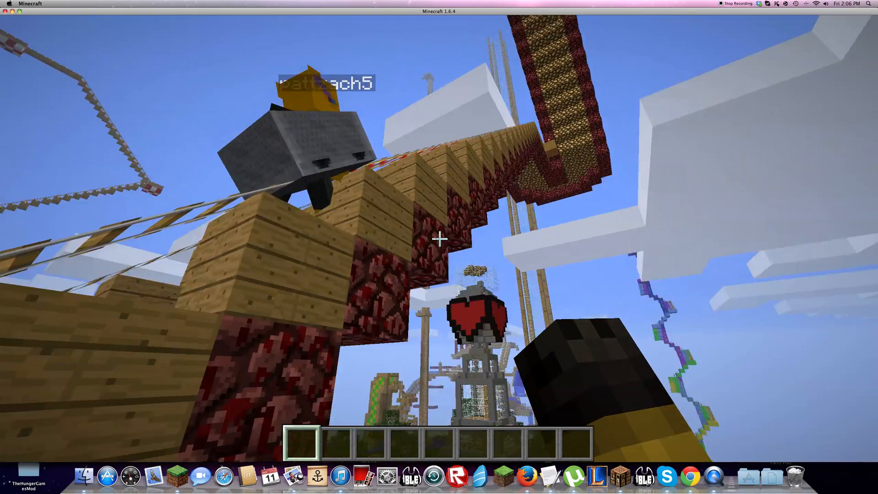
pyautogui.moveTo(439, 238)
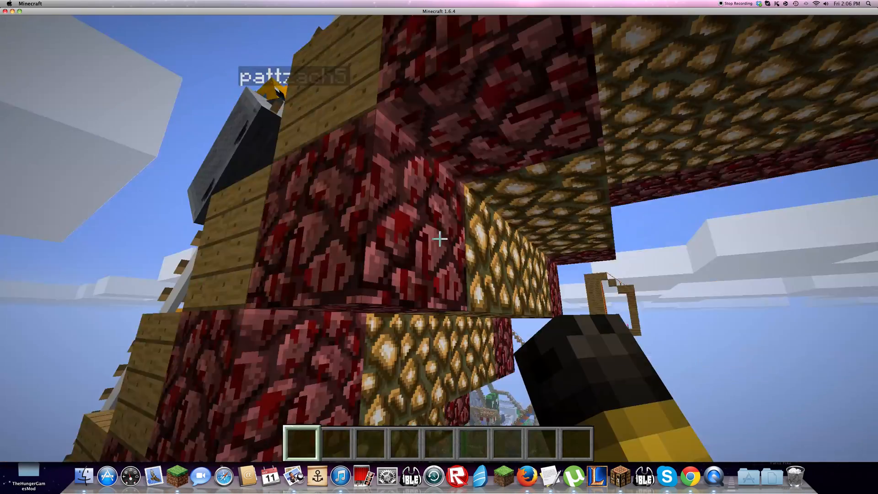
pyautogui.moveTo(439, 239)
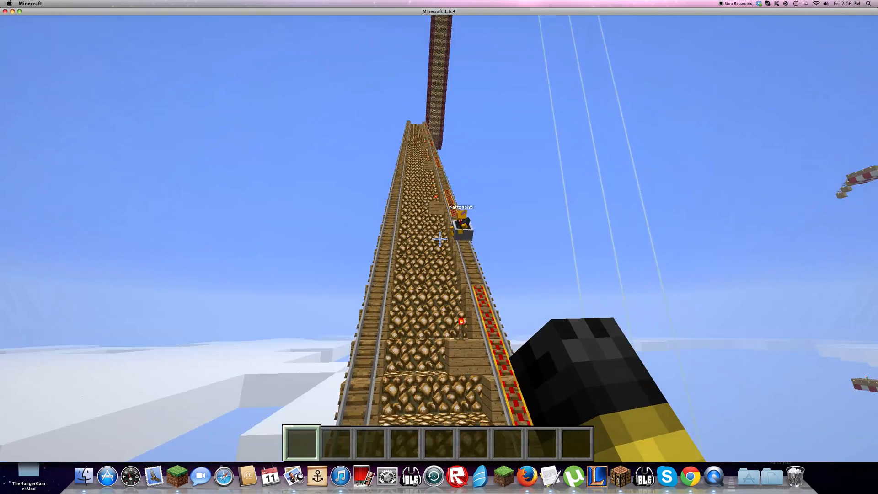
pyautogui.moveTo(439, 241)
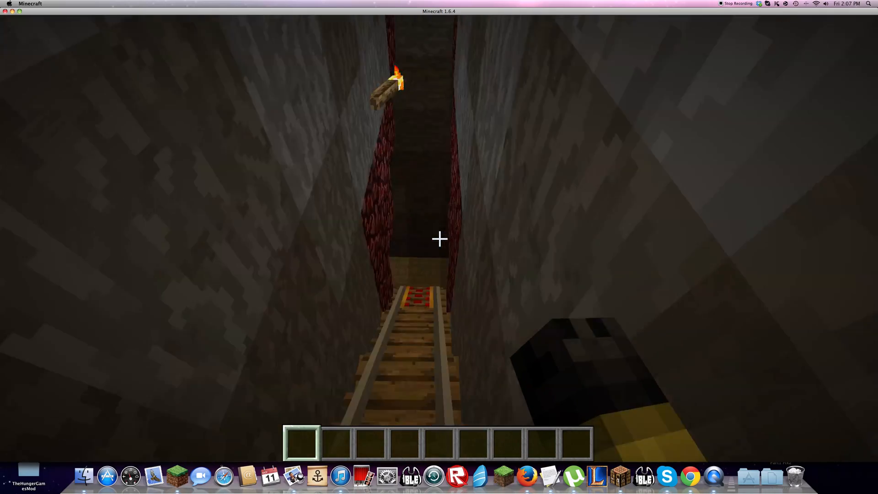
pyautogui.moveTo(439, 238)
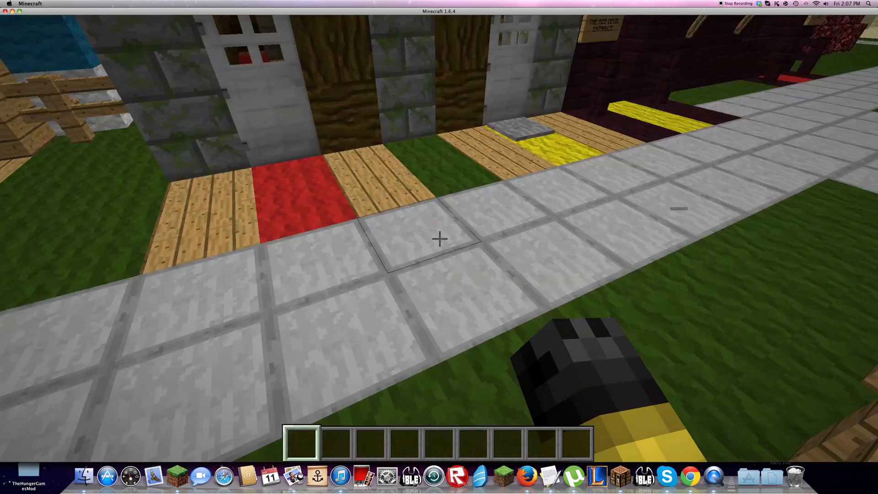
pyautogui.moveTo(438, 238)
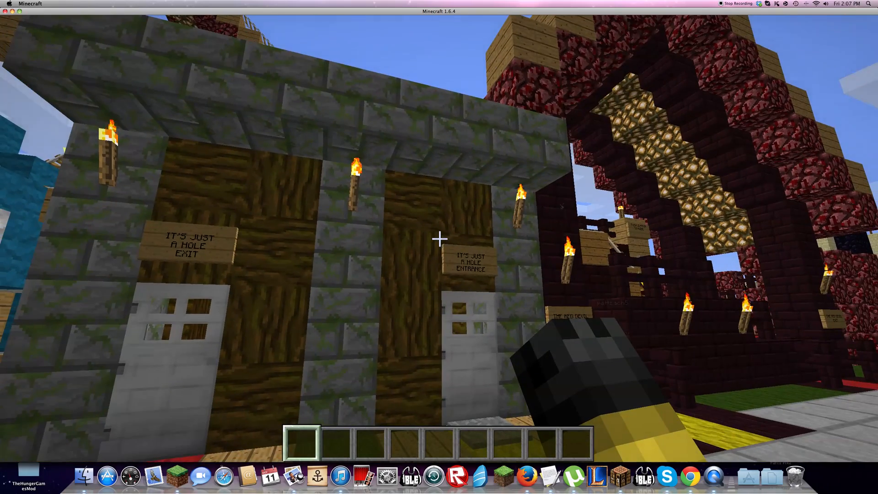
pyautogui.moveTo(439, 237)
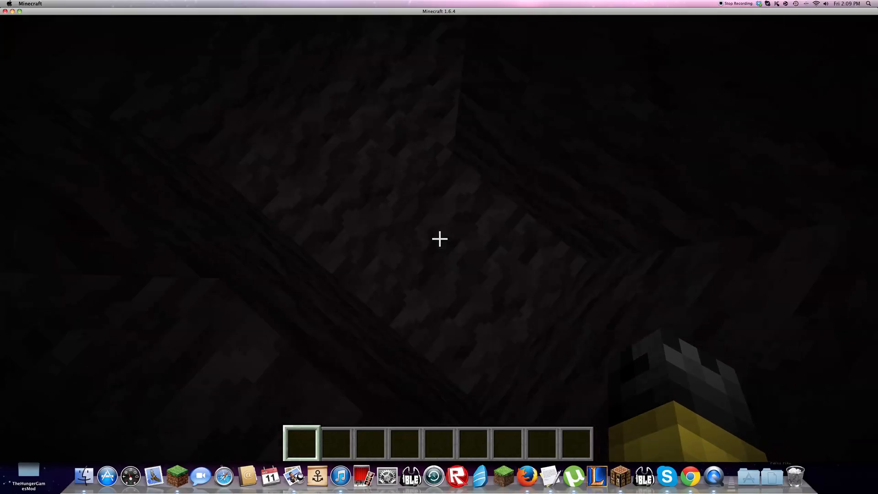
pyautogui.moveTo(439, 238)
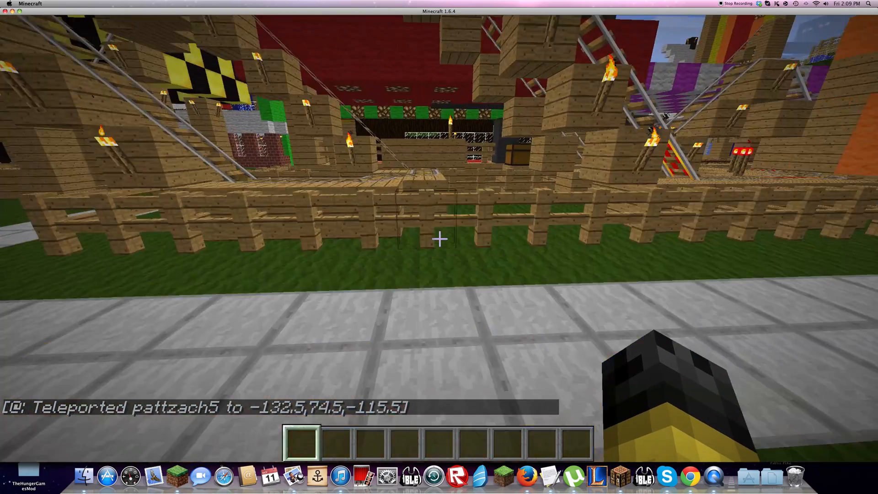
pyautogui.moveTo(438, 239)
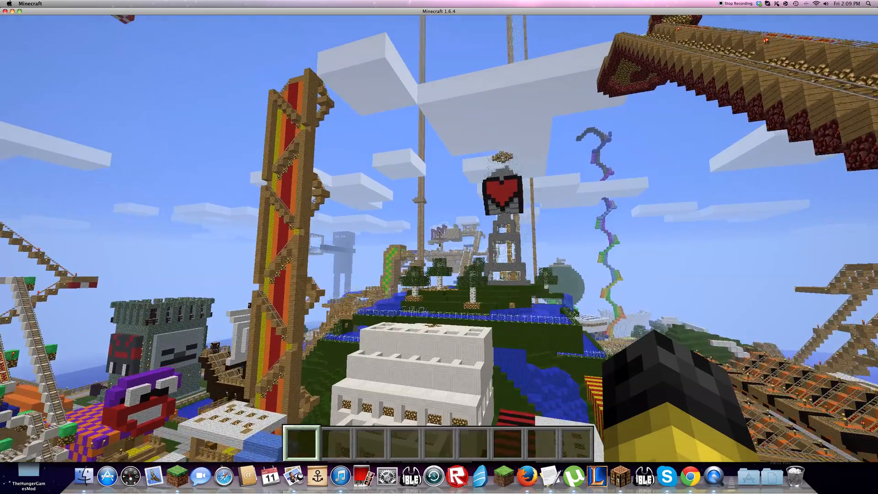
pyautogui.moveTo(439, 238)
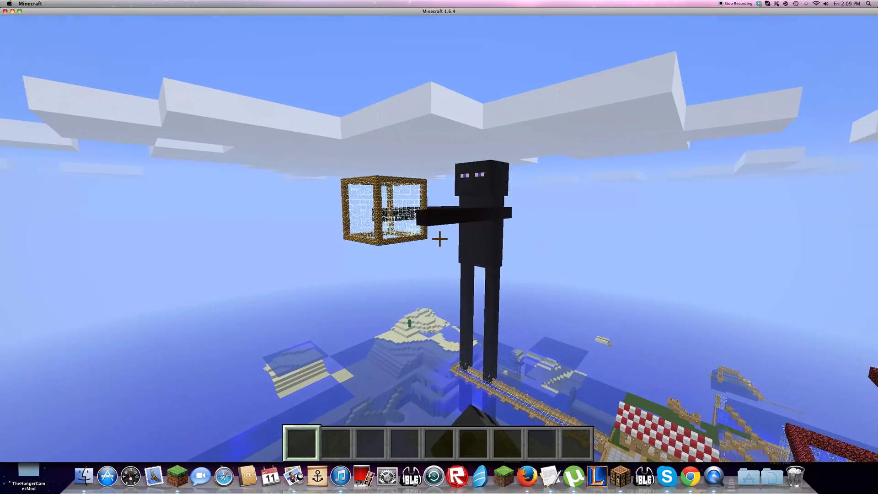
pyautogui.moveTo(439, 238)
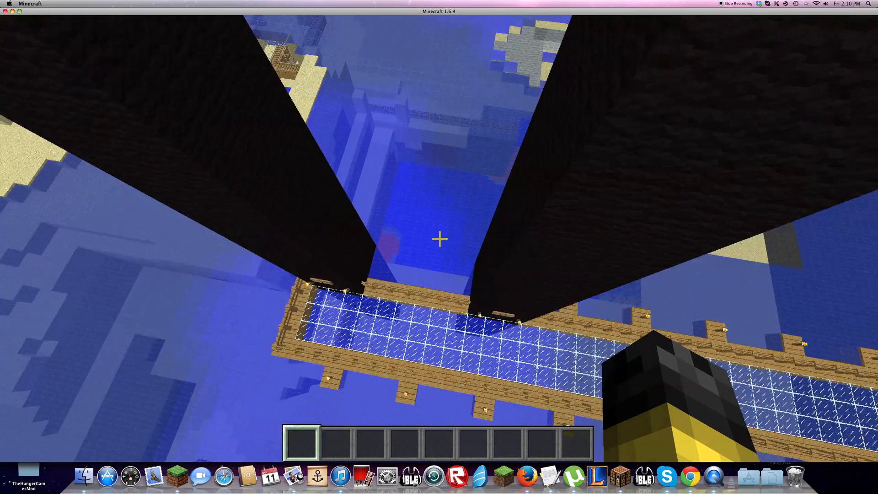
pyautogui.moveTo(439, 239)
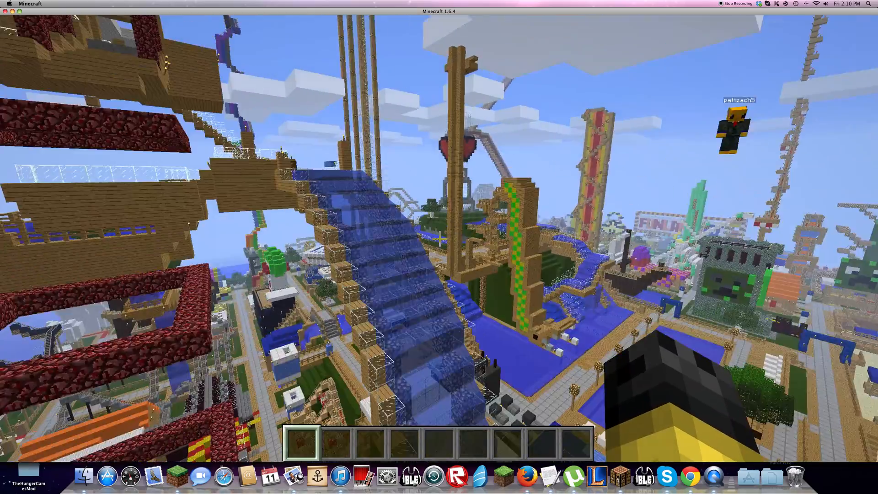
pyautogui.moveTo(439, 247)
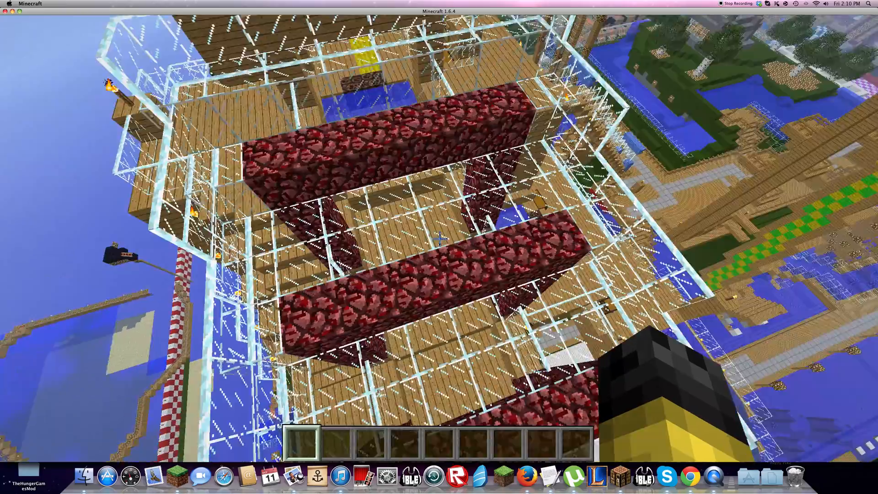
pyautogui.moveTo(439, 236)
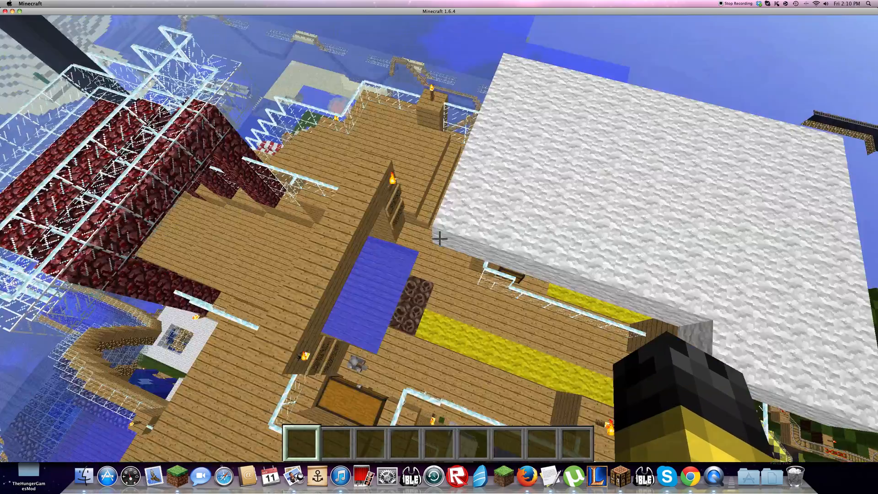
pyautogui.moveTo(439, 238)
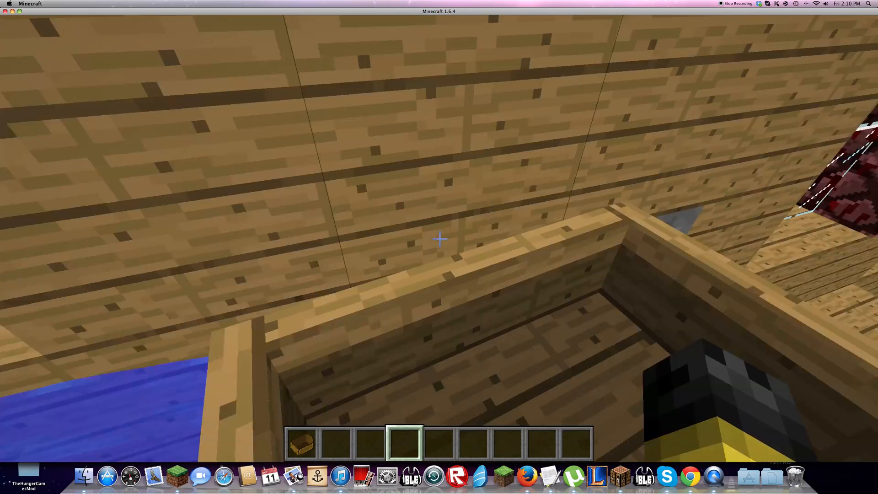
pyautogui.moveTo(439, 238)
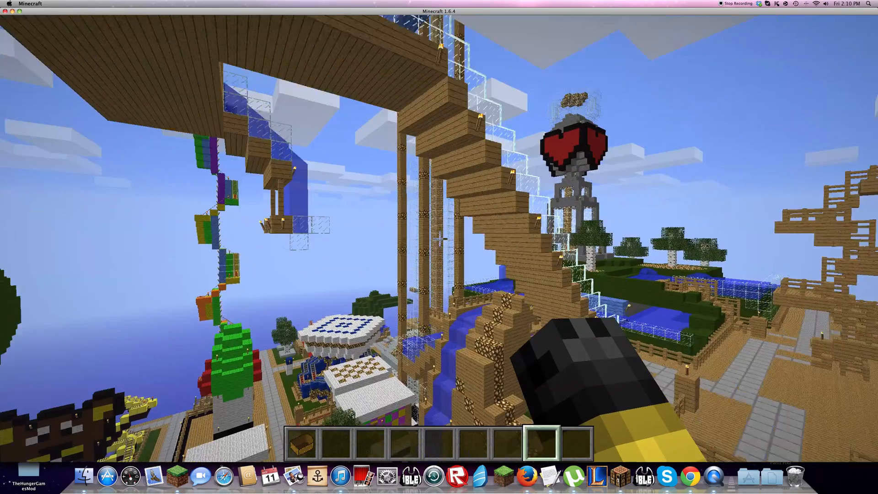
pyautogui.moveTo(439, 247)
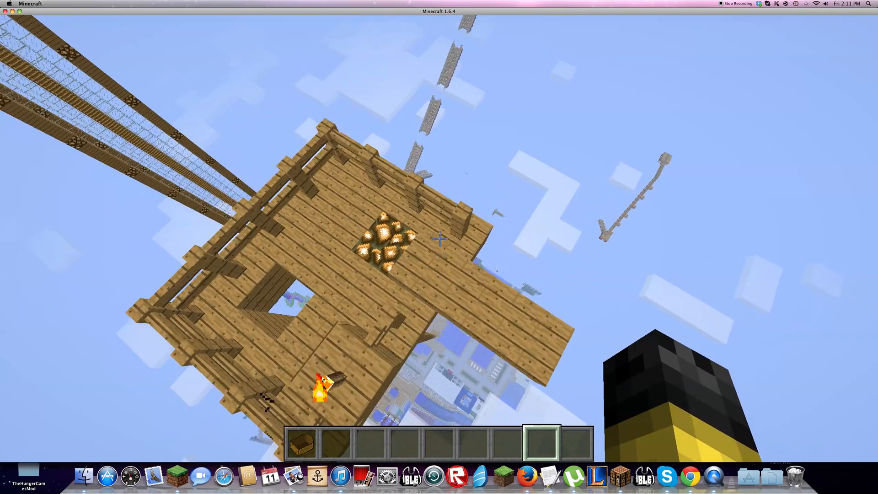
pyautogui.moveTo(438, 234)
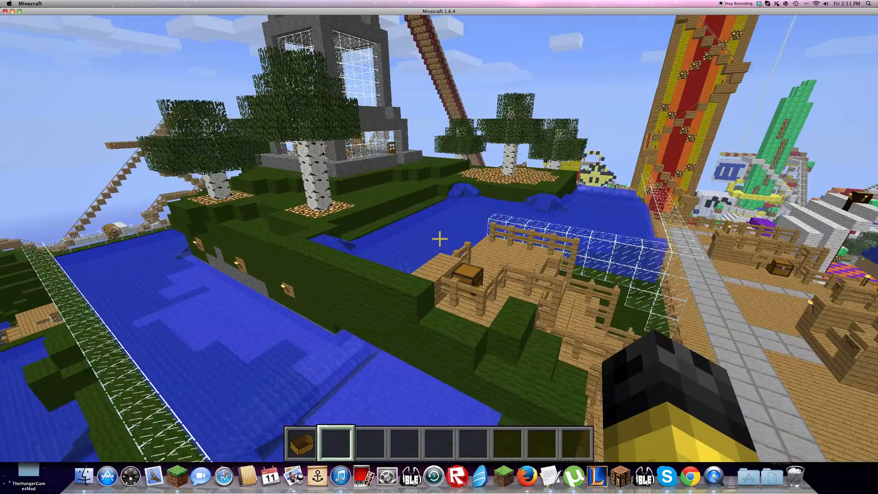
pyautogui.moveTo(439, 237)
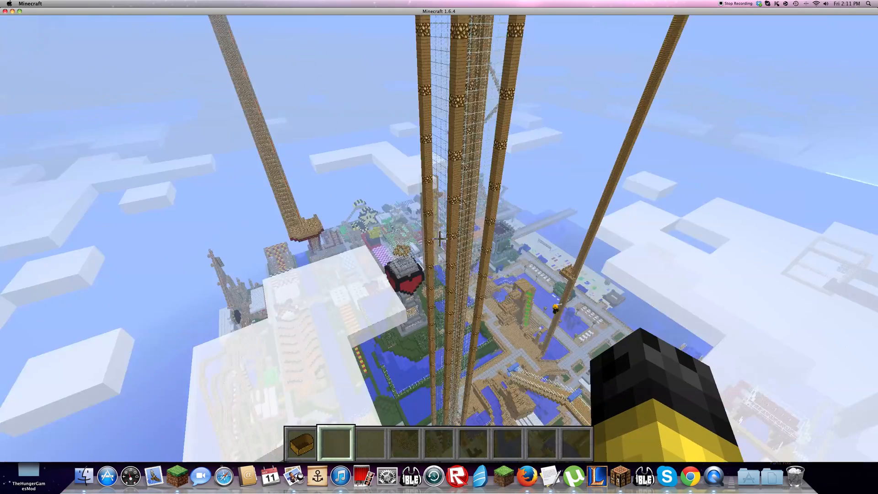
pyautogui.moveTo(439, 224)
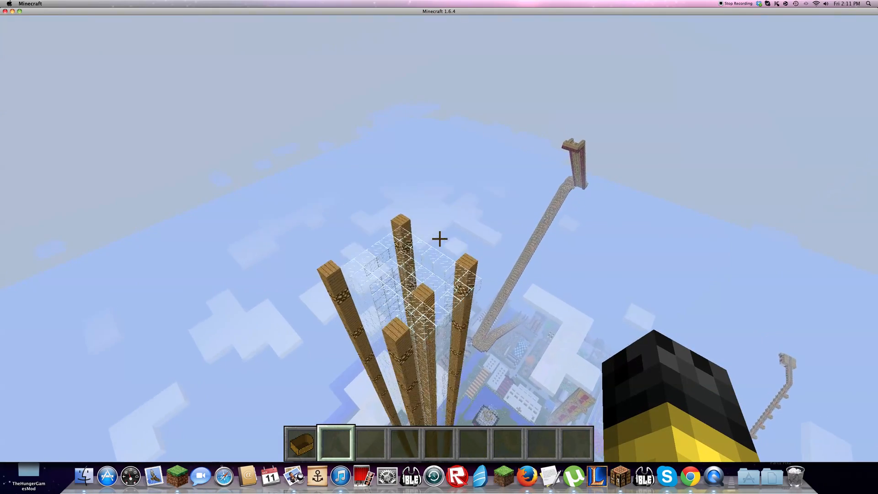
pyautogui.moveTo(439, 238)
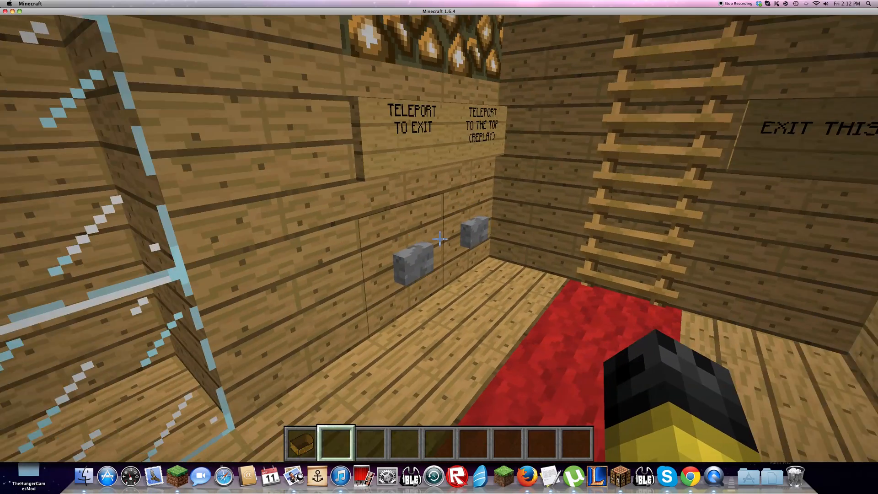
pyautogui.moveTo(439, 239)
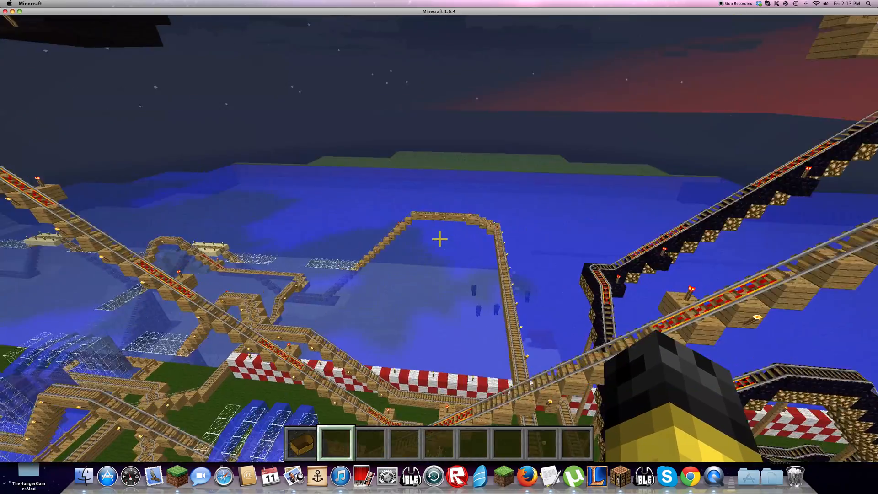
pyautogui.moveTo(439, 239)
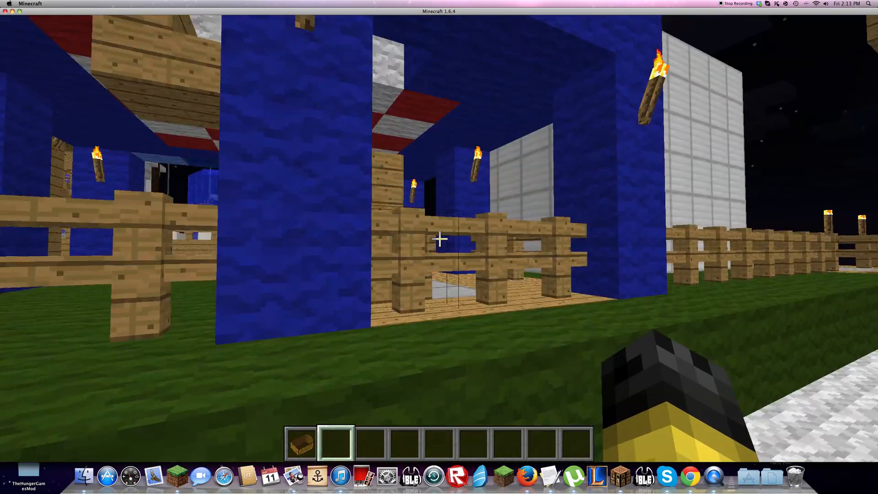
pyautogui.moveTo(439, 239)
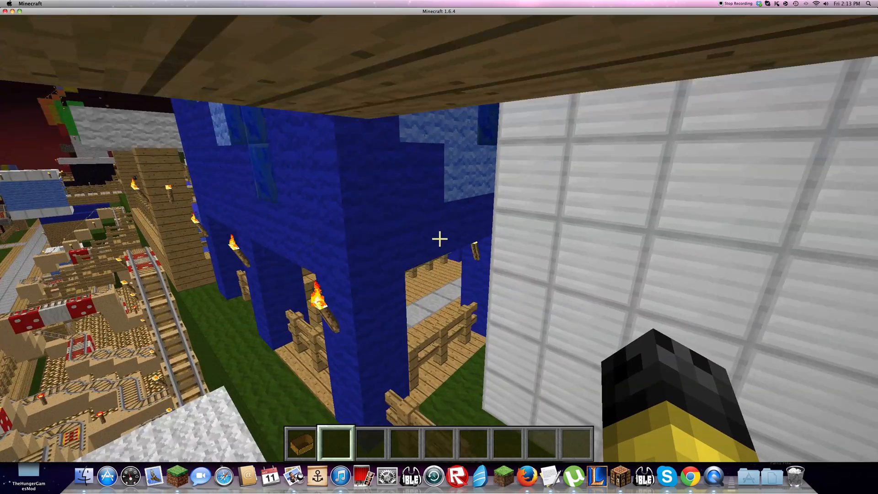
pyautogui.moveTo(439, 239)
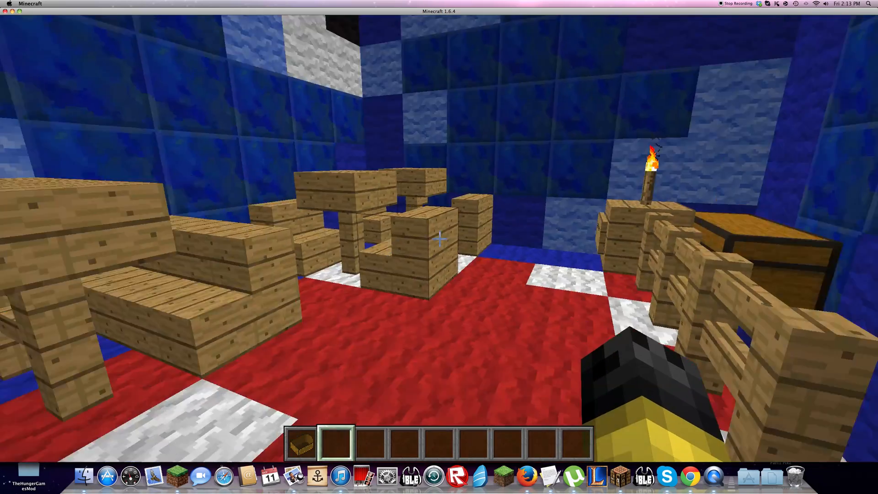
pyautogui.moveTo(438, 240)
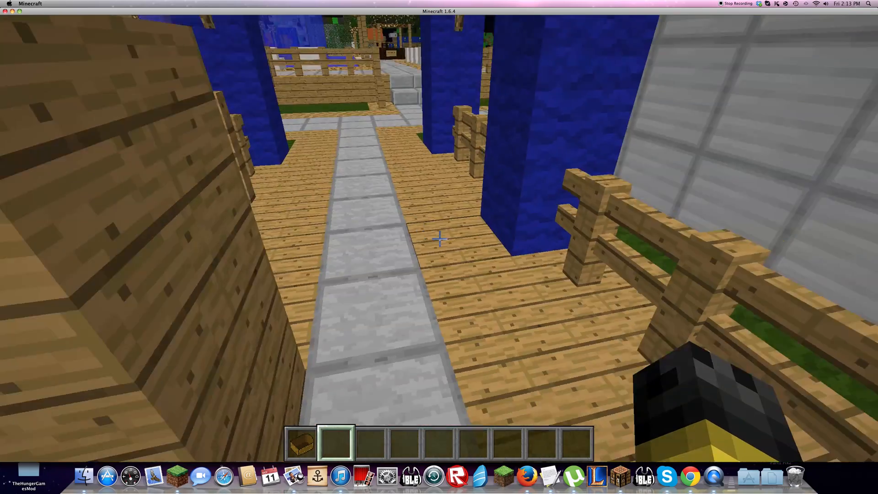
pyautogui.moveTo(439, 238)
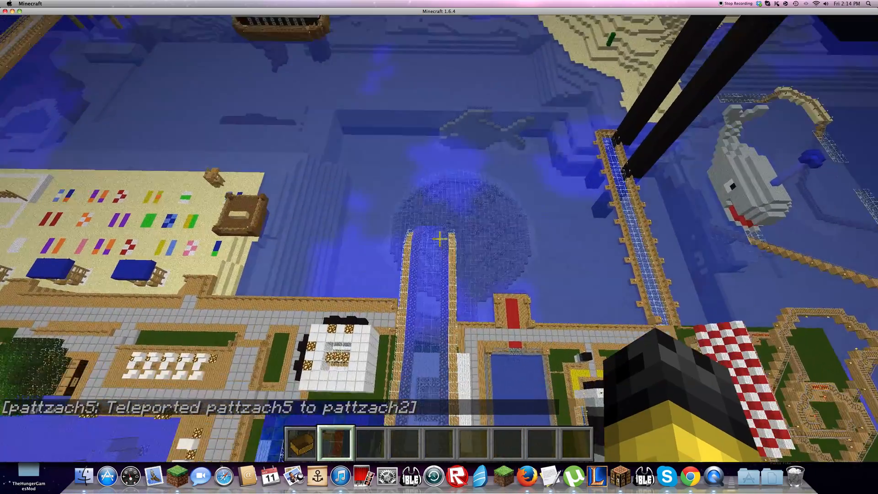
pyautogui.moveTo(439, 241)
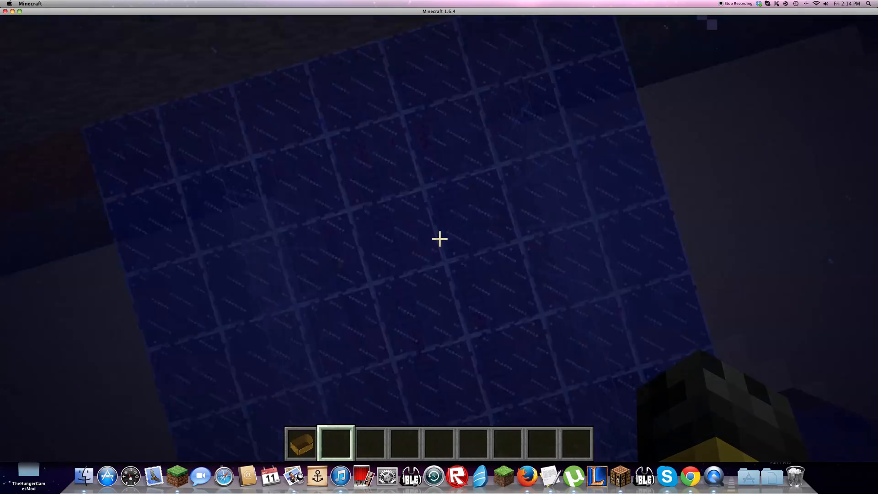
pyautogui.moveTo(438, 238)
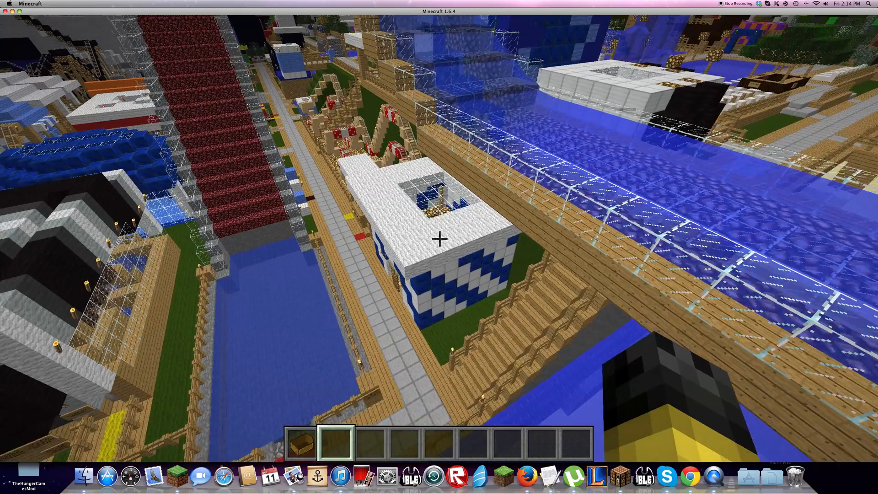
pyautogui.moveTo(439, 237)
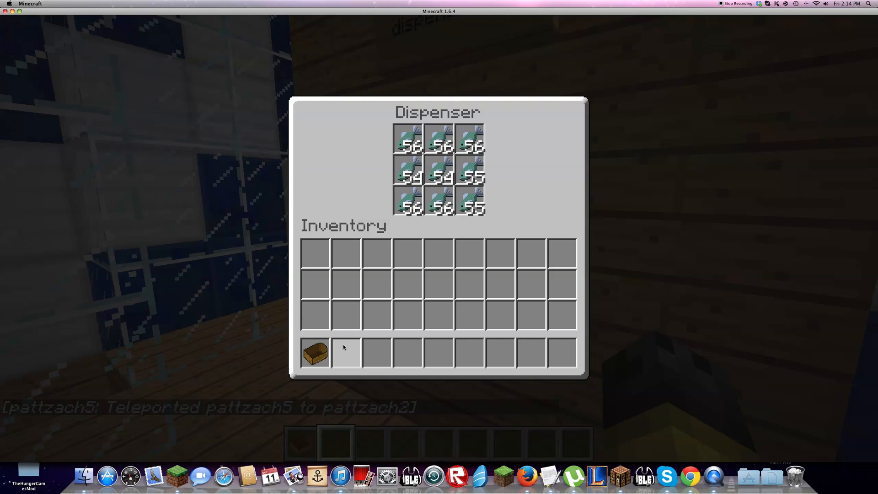
# - Pause the game on the game menu after visiting the fishbowl dispenser
pyautogui.press('Escape')
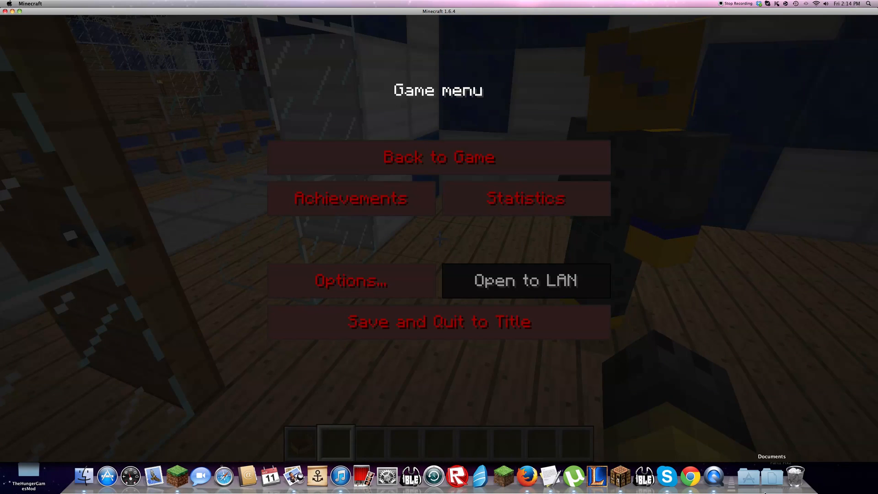